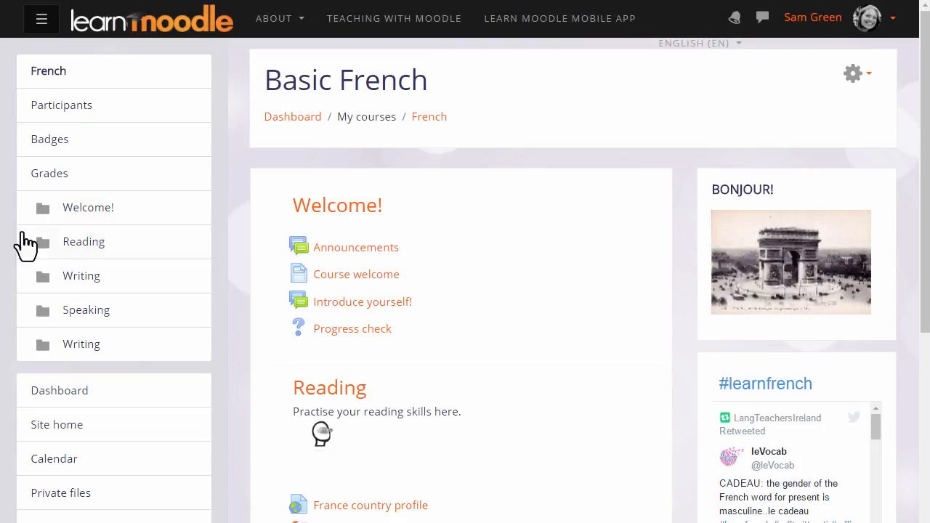
mouse_move(175, 196)
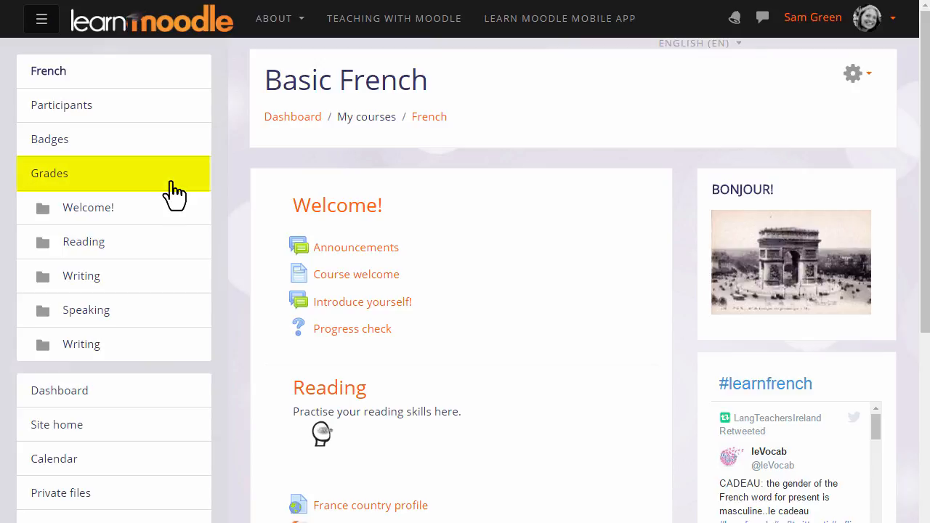
mouse_move(175, 193)
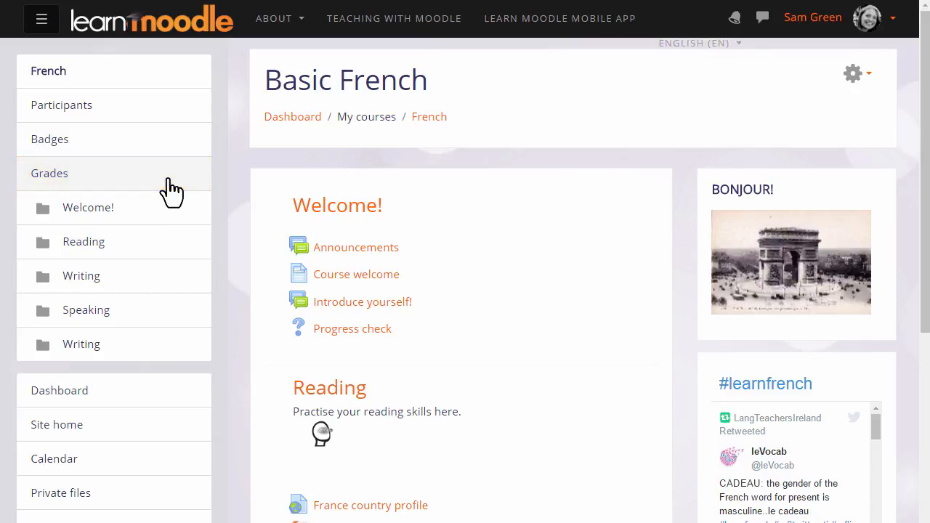
Open the Grades page from the course navigation drawer
click(49, 172)
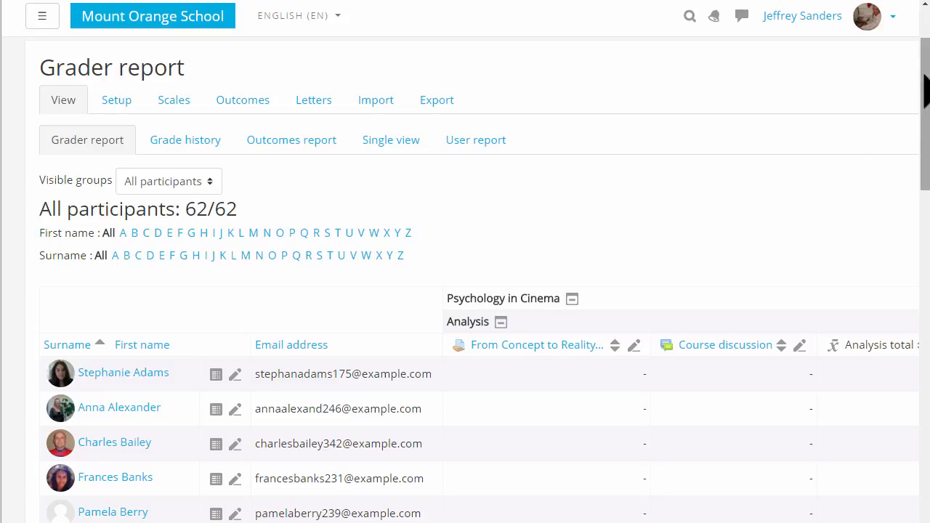
mouse_move(473, 182)
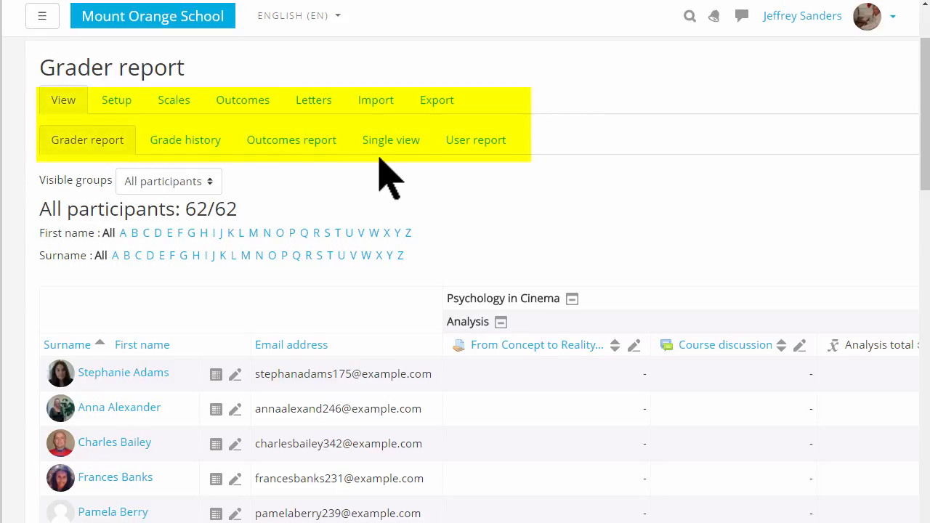
mouse_move(778, 174)
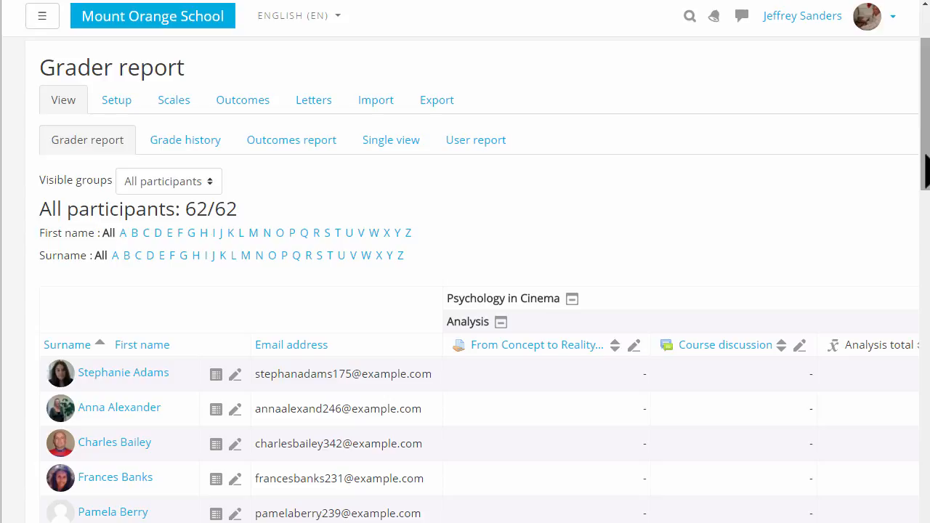
scroll(down, 3)
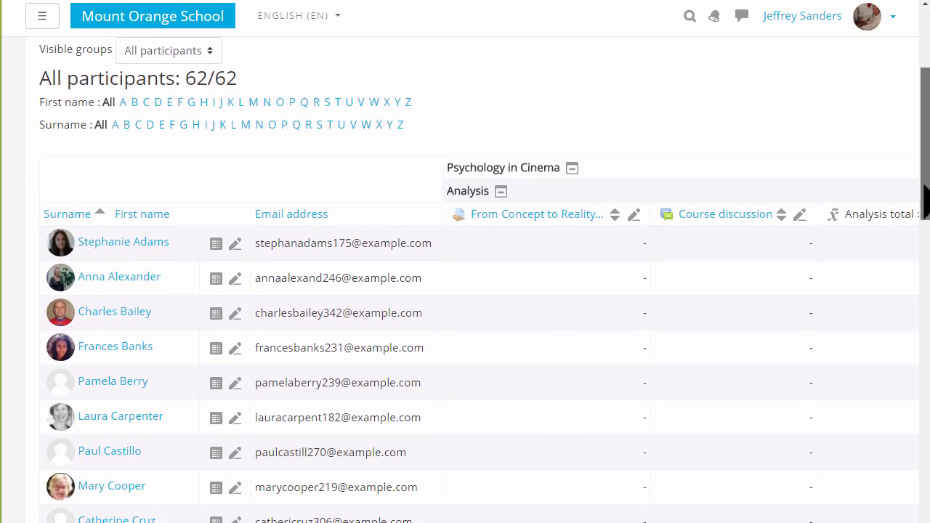
scroll(down, 3)
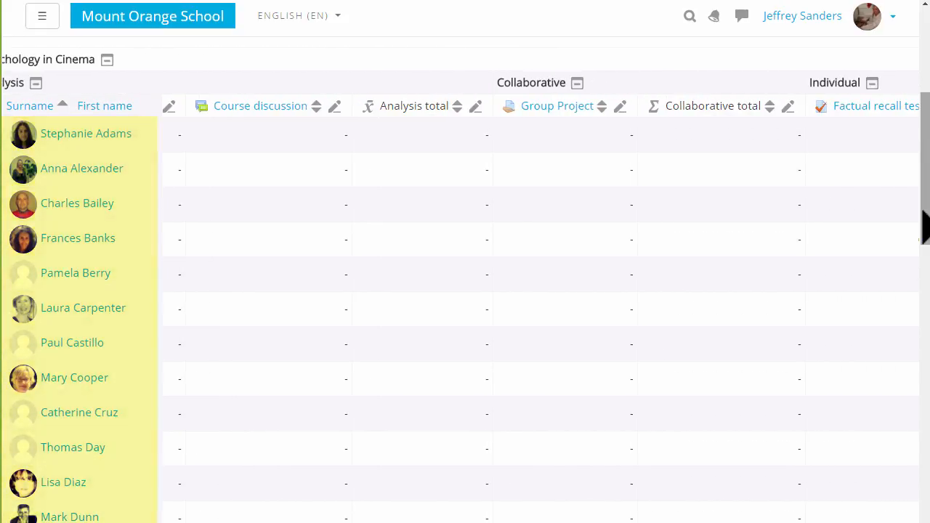
scroll(down, 3)
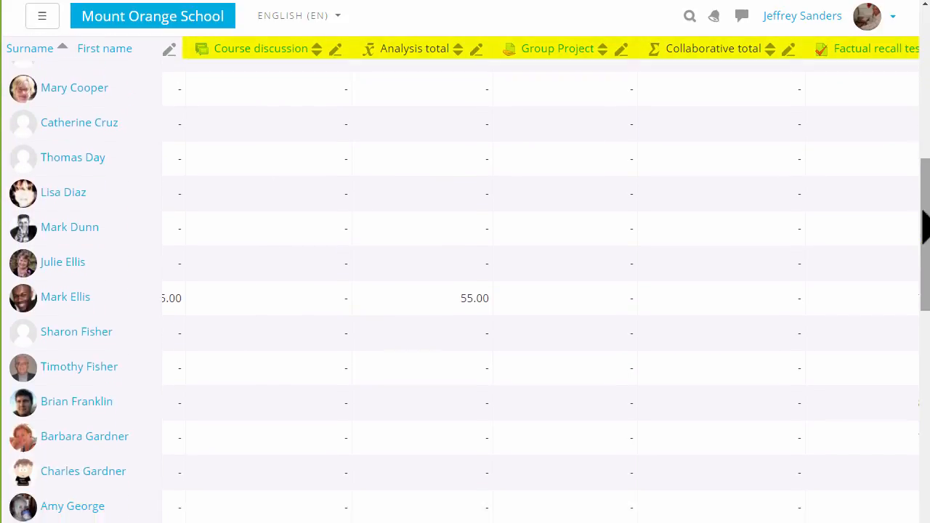
scroll(down, 3)
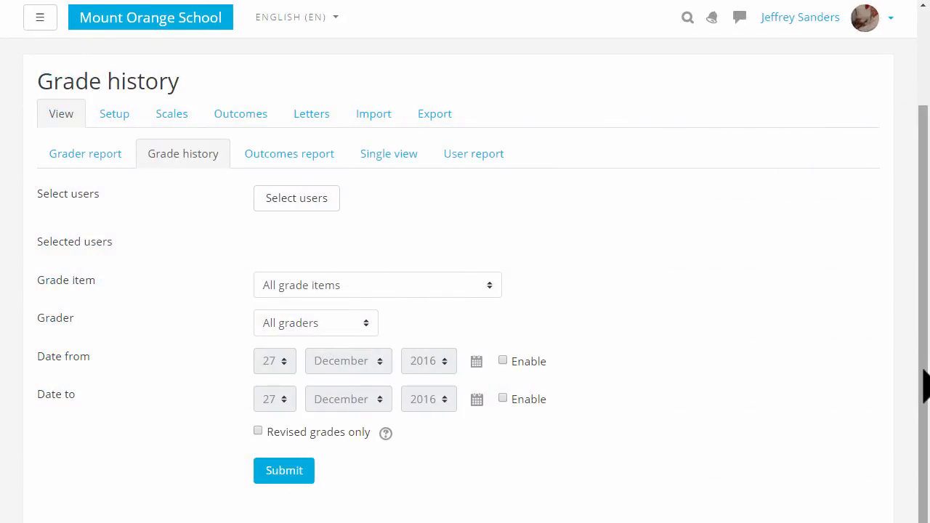
click(182, 153)
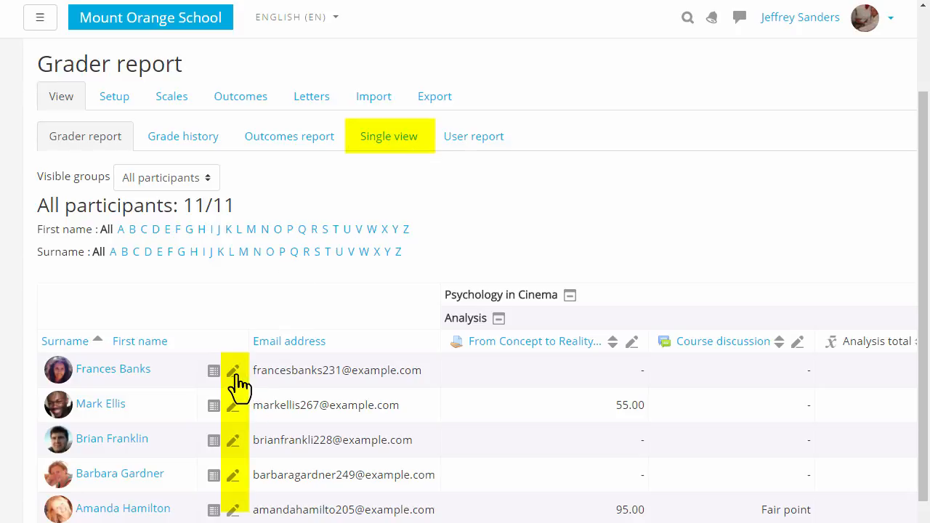
mouse_move(232, 373)
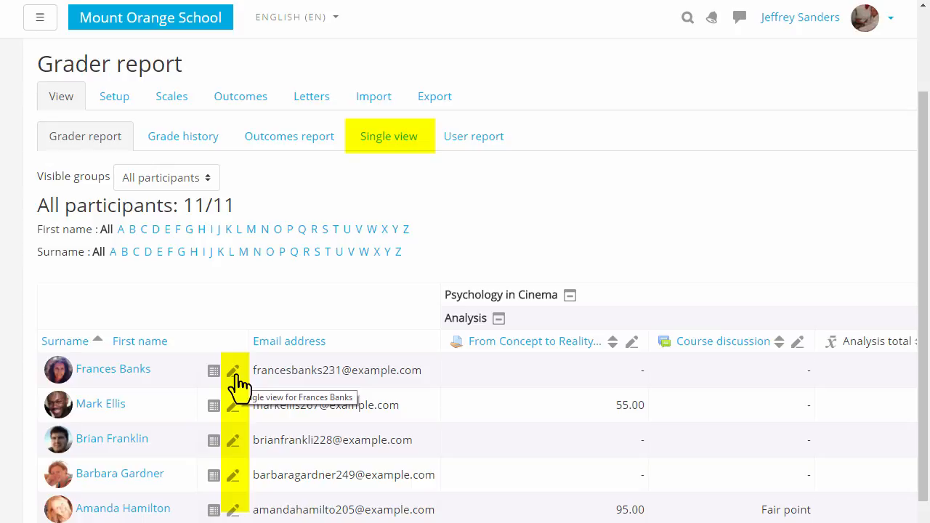
click(233, 371)
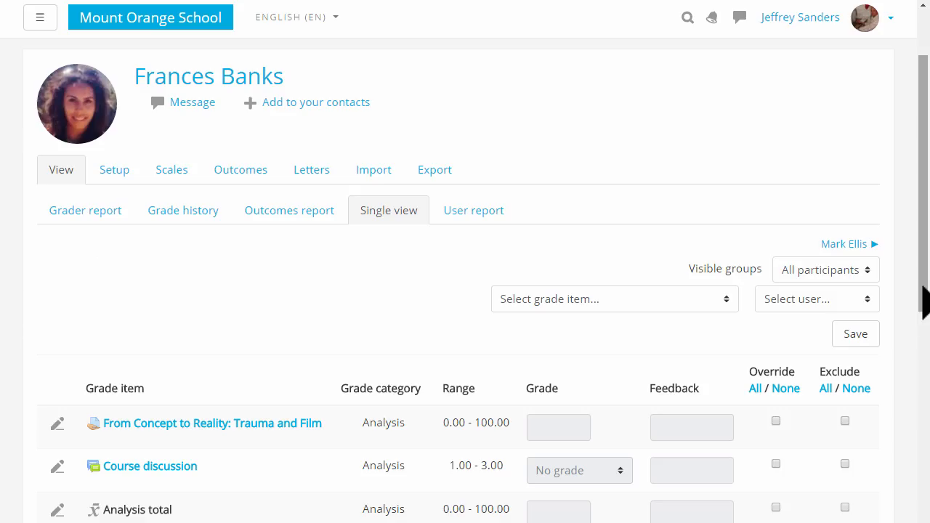
mouse_move(85, 210)
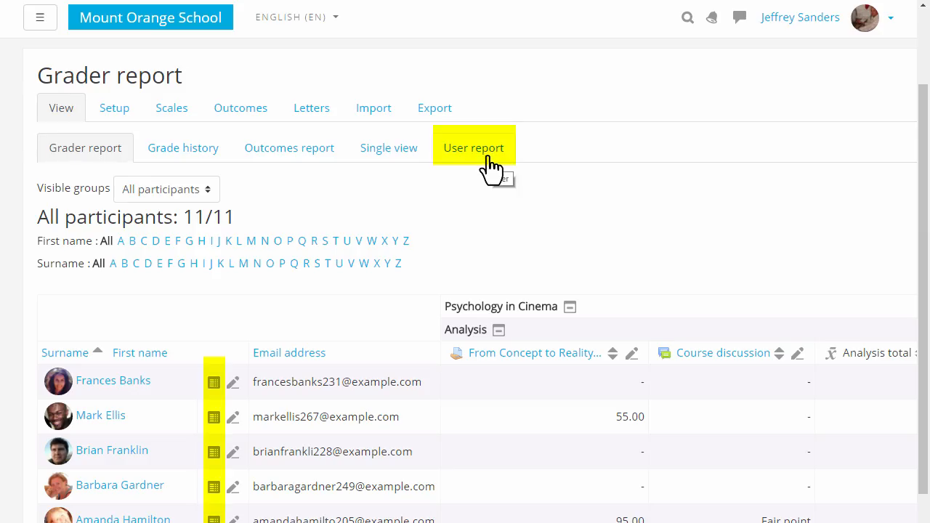
mouse_move(214, 382)
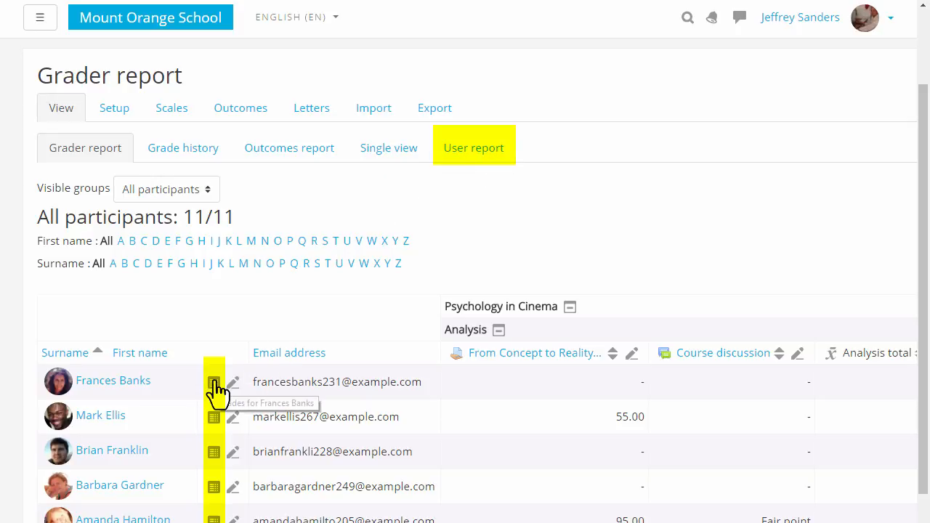
click(214, 382)
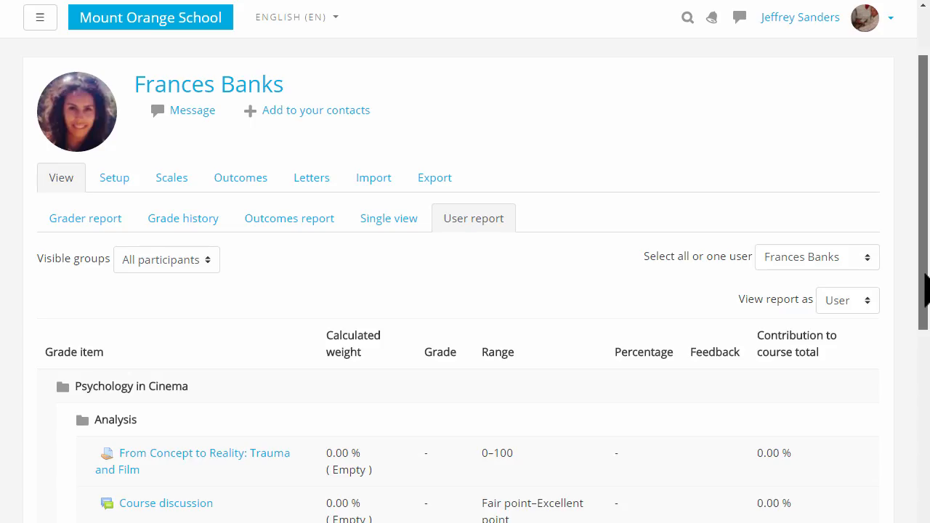
scroll(down, 3)
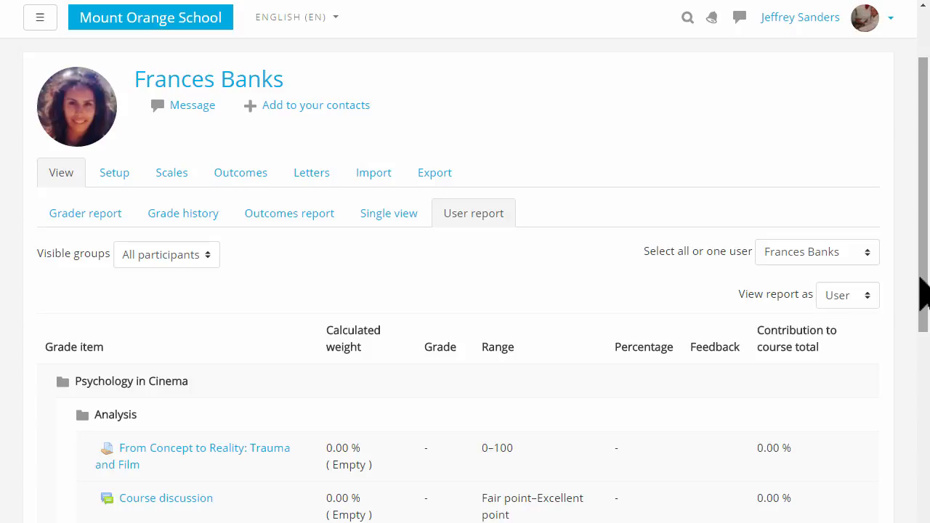
mouse_move(114, 172)
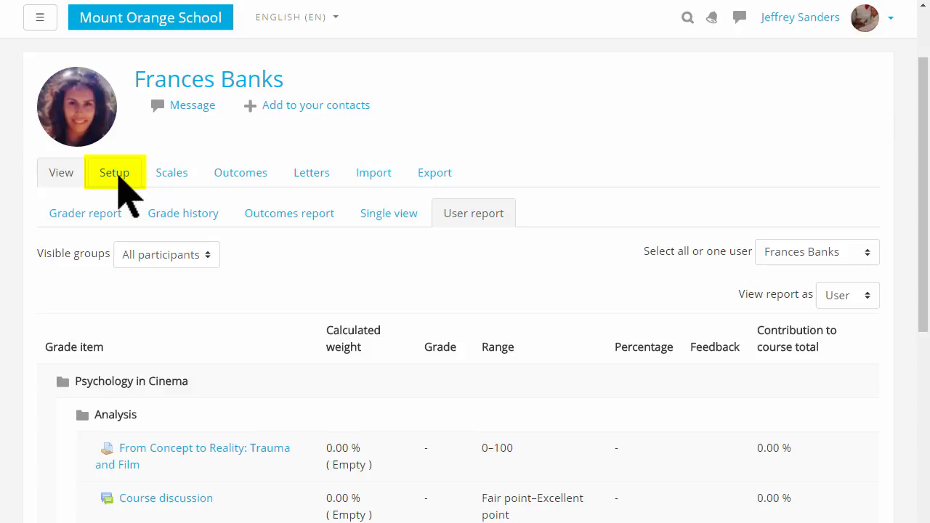
Show the gradebook setup with course categories, weights and maximum grades
click(114, 172)
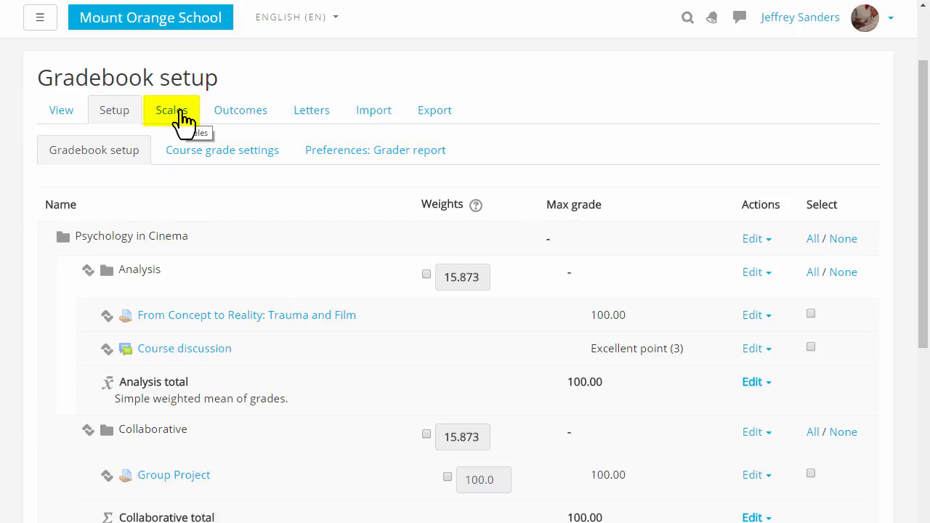
Review the four custom and four standard scales on Course scales
click(171, 109)
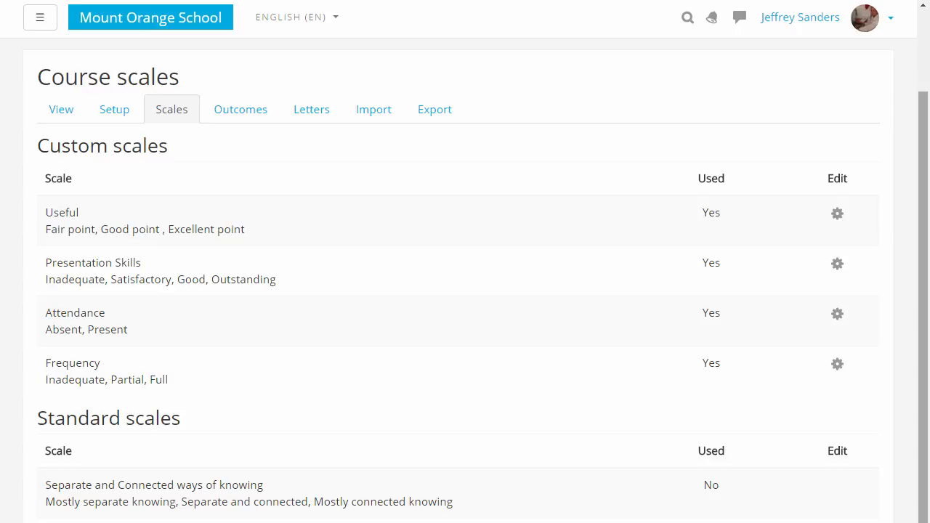
scroll(down, 3)
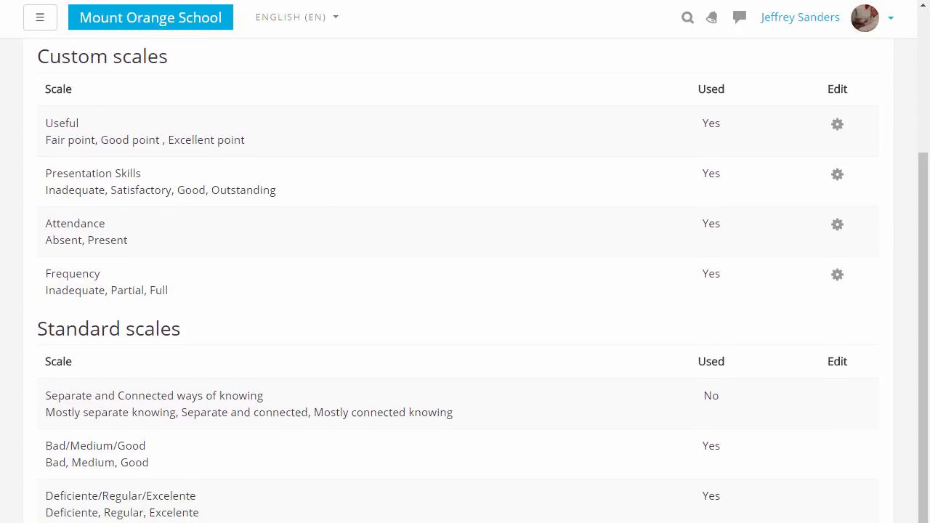
scroll(down, 3)
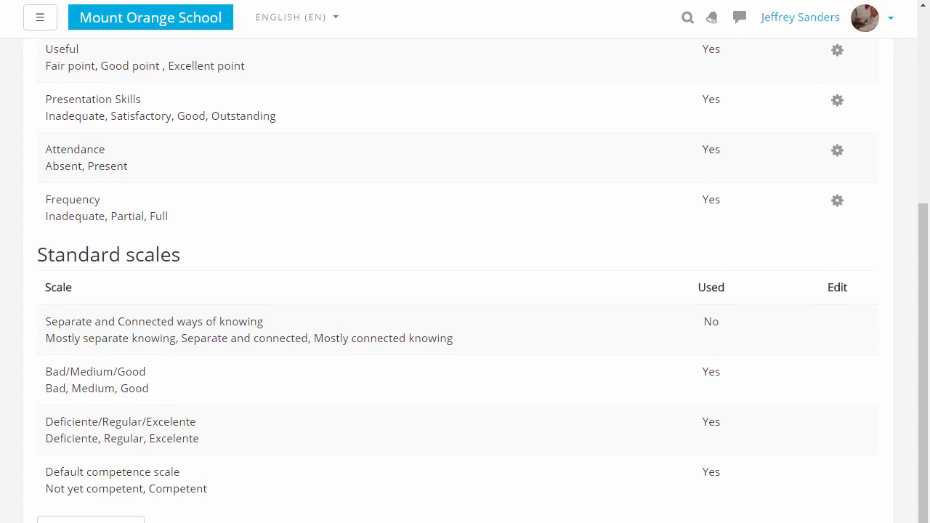
scroll(down, 3)
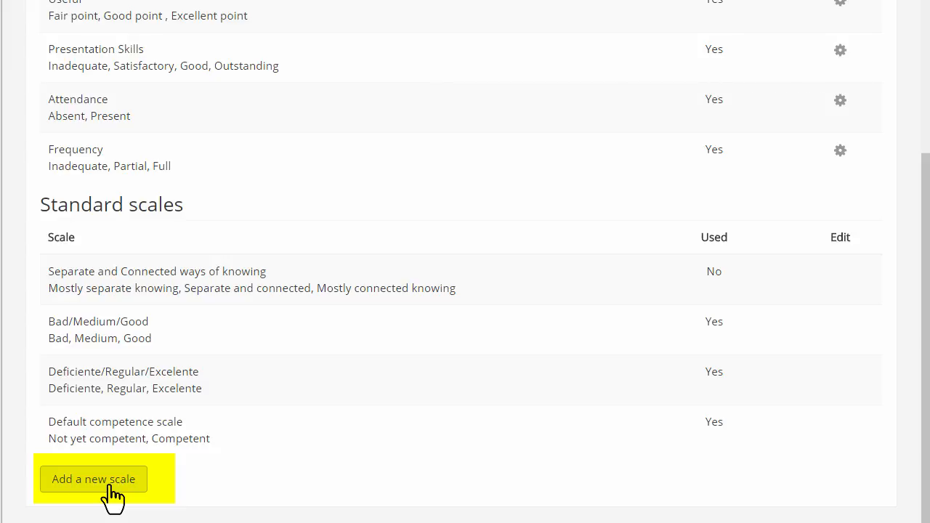
Create the Pass/Fail scale with values Fail, Pass, Merit, Distinction
click(93, 479)
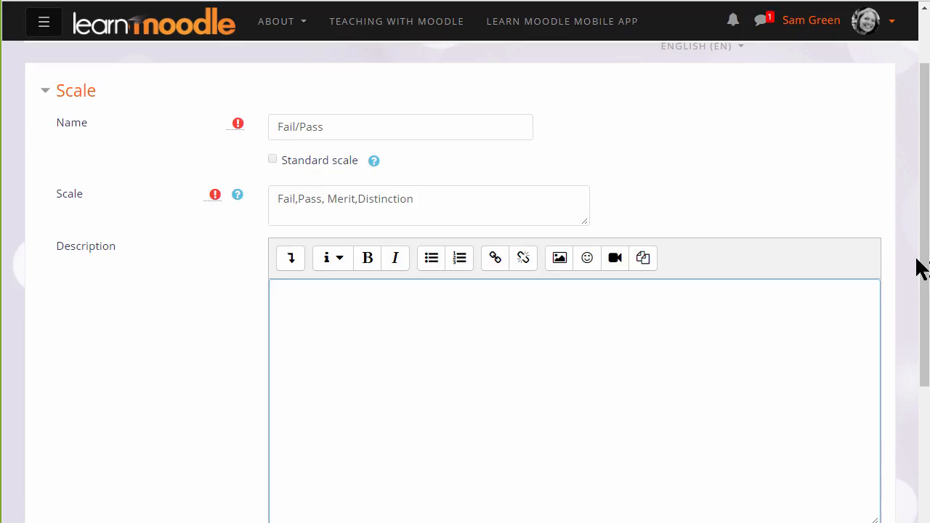
mouse_move(923, 273)
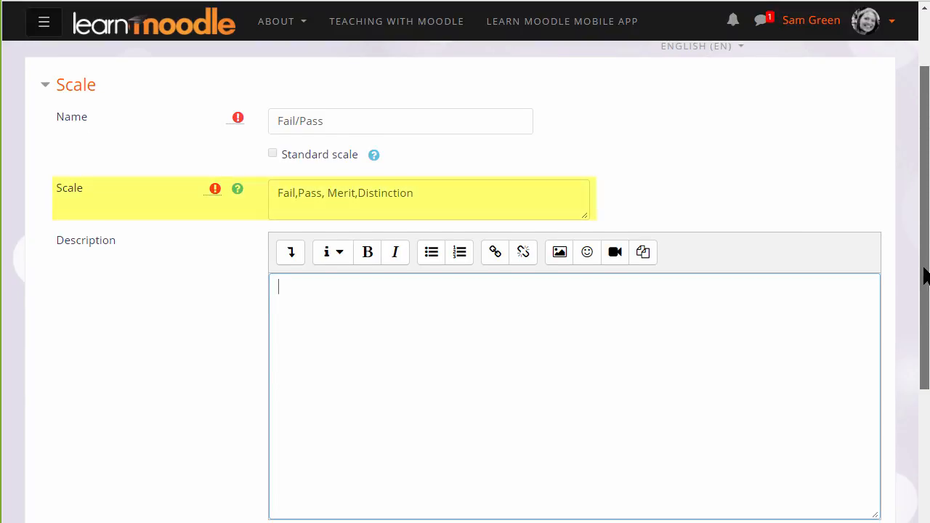
scroll(down, 3)
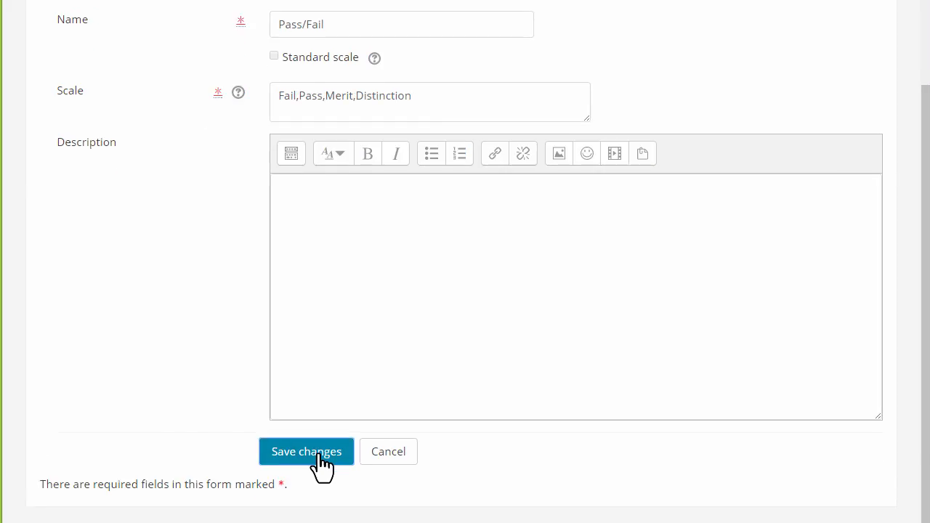
click(306, 452)
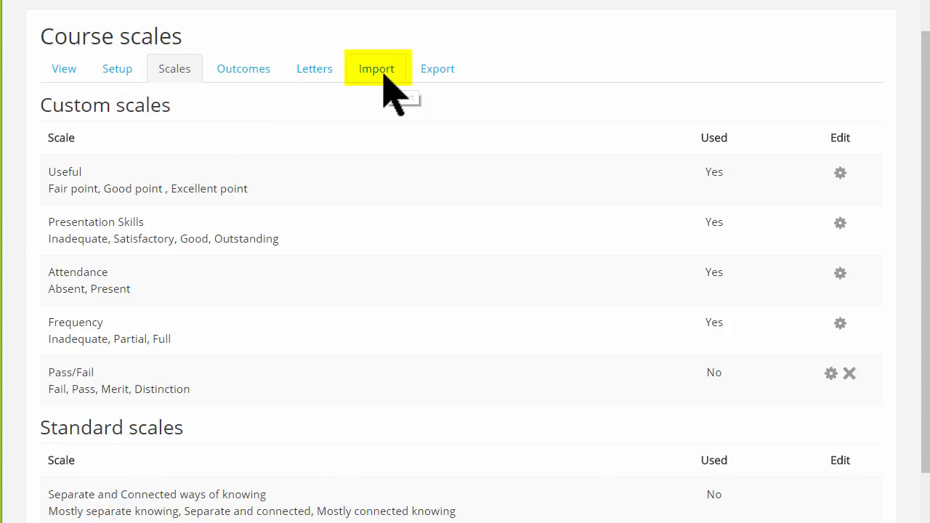
Browse the grade import, paste-from-spreadsheet and OpenDocument export pages
click(376, 68)
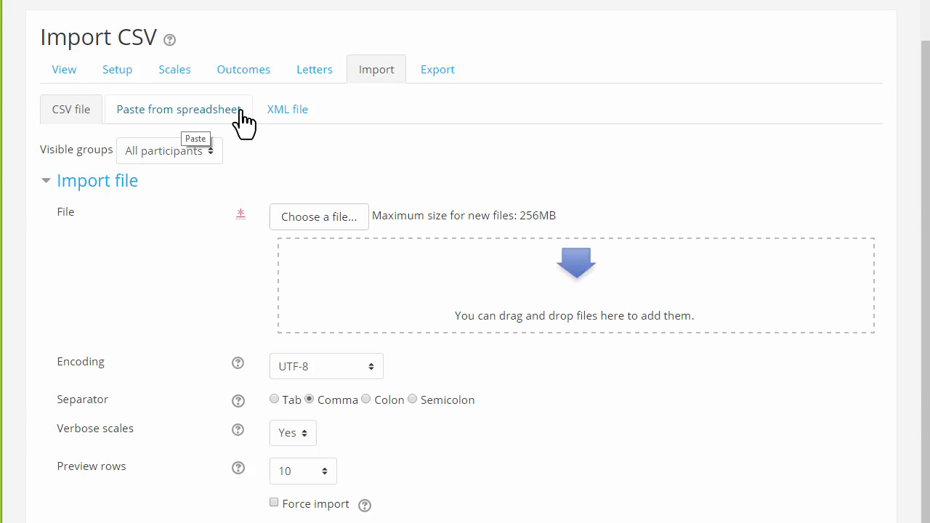
click(179, 109)
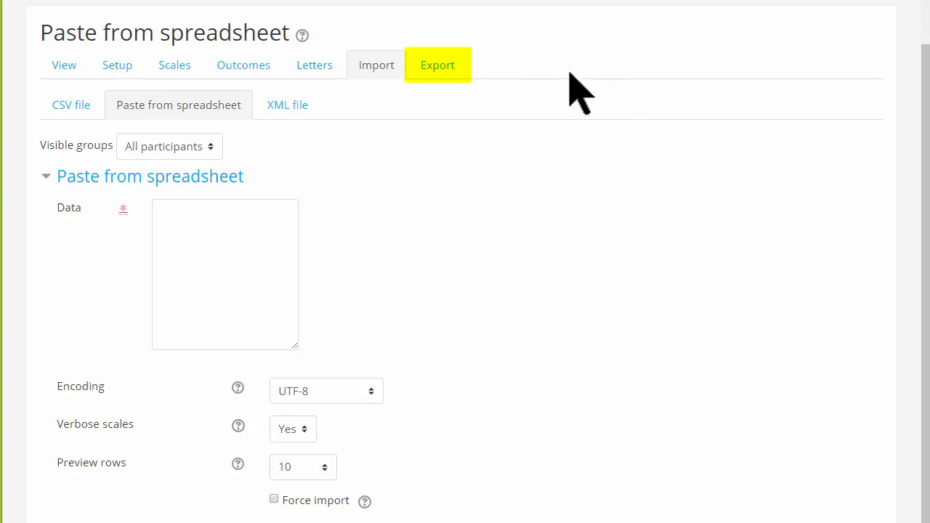
click(437, 65)
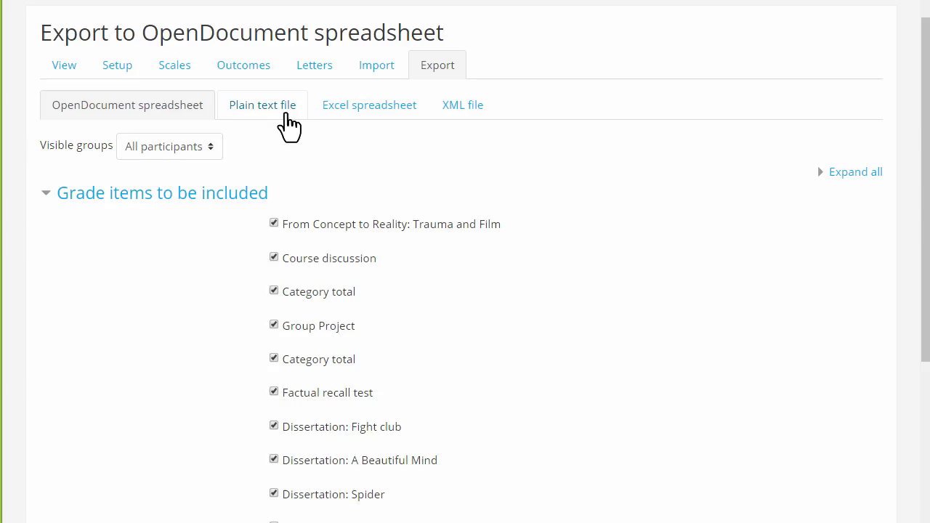